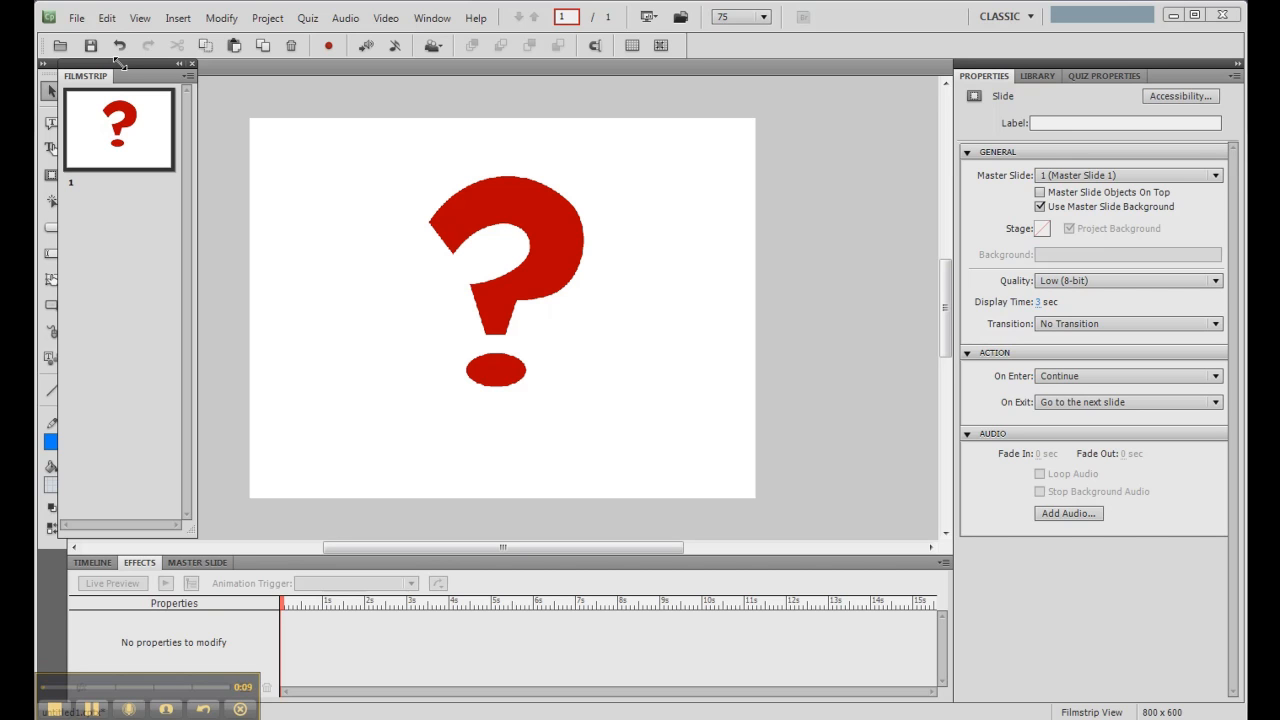
pyautogui.moveTo(85, 20)
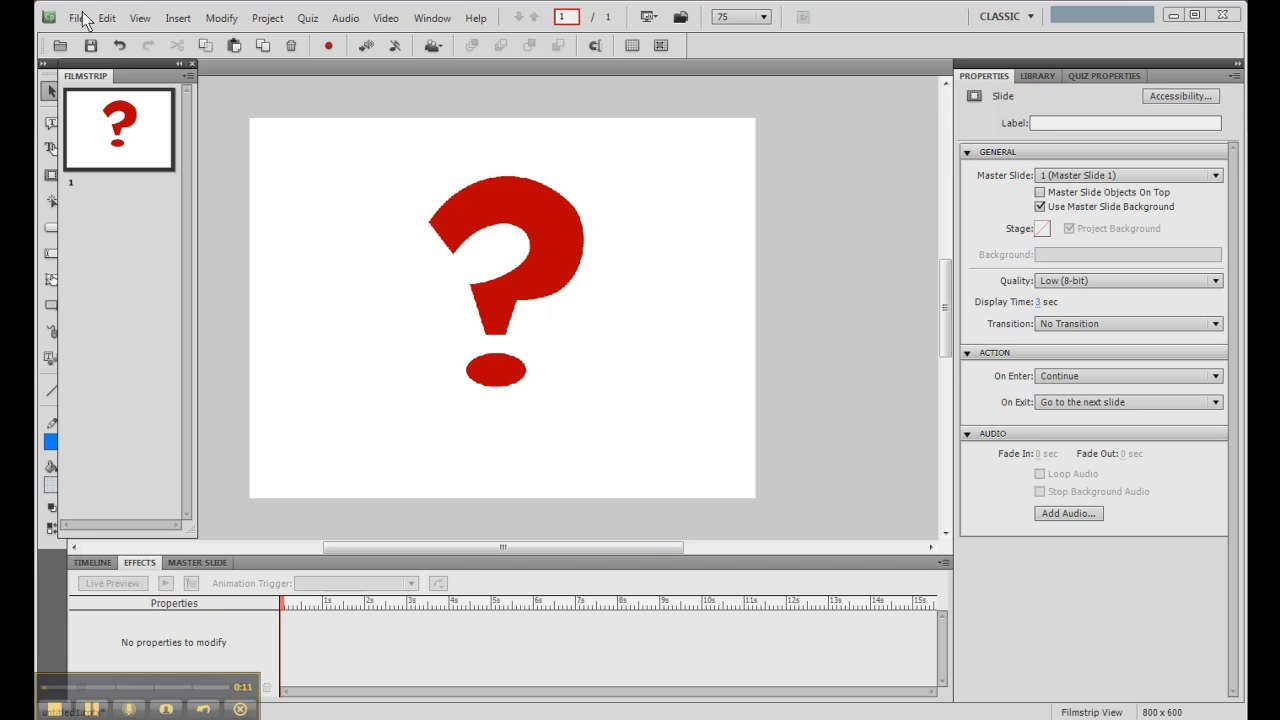
pyautogui.moveTo(133, 33)
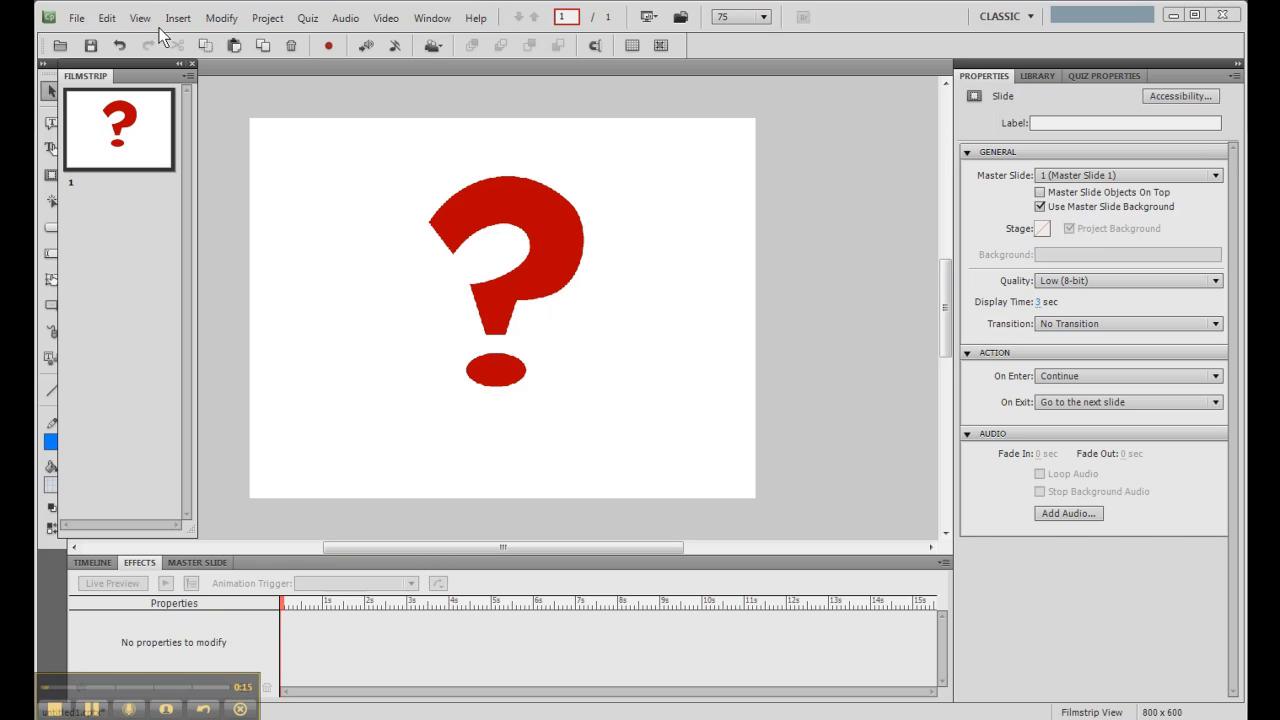
pyautogui.moveTo(183, 28)
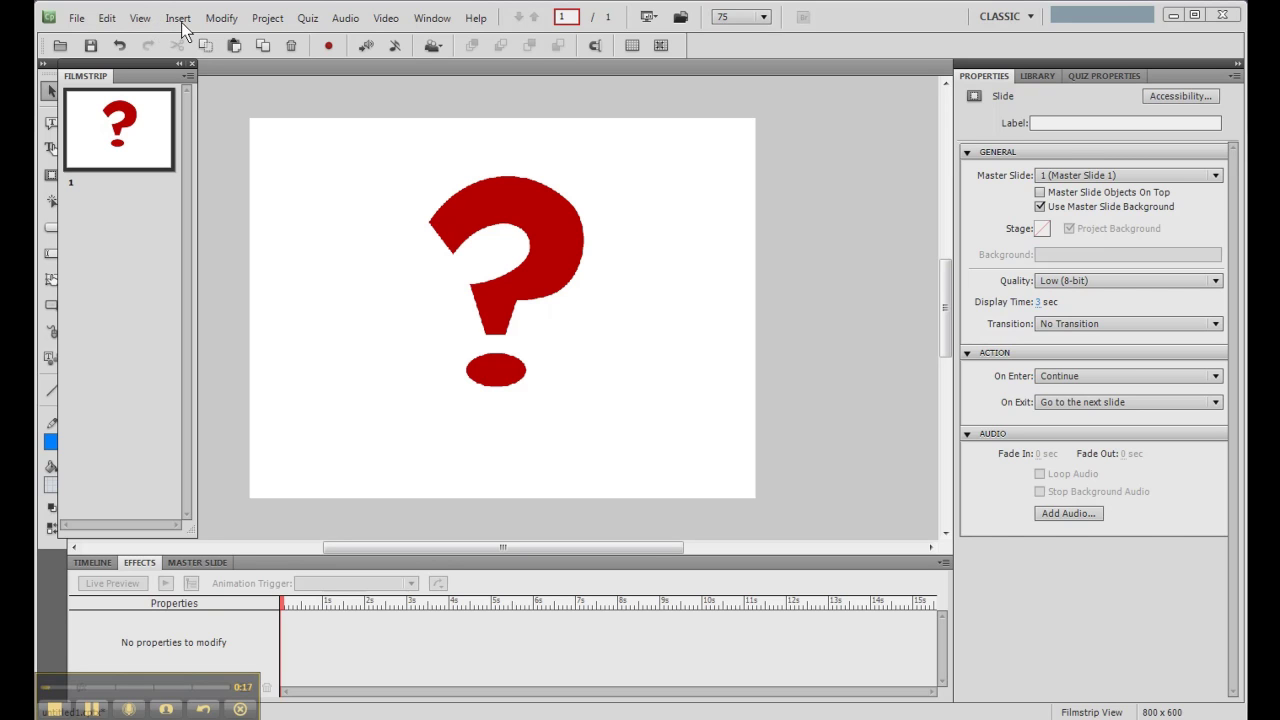
pyautogui.moveTo(210, 30)
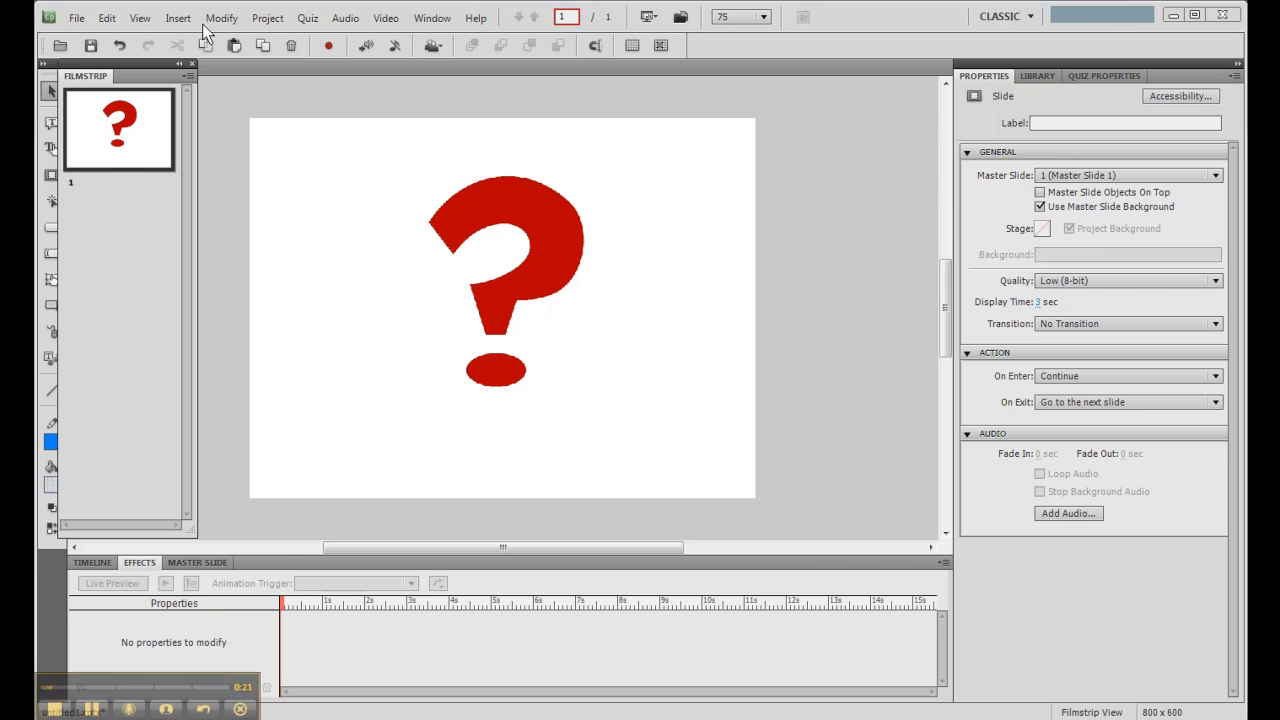
# Open Quiz > Question Slide to show the Insert Questions dialog
pyautogui.click(307, 18)
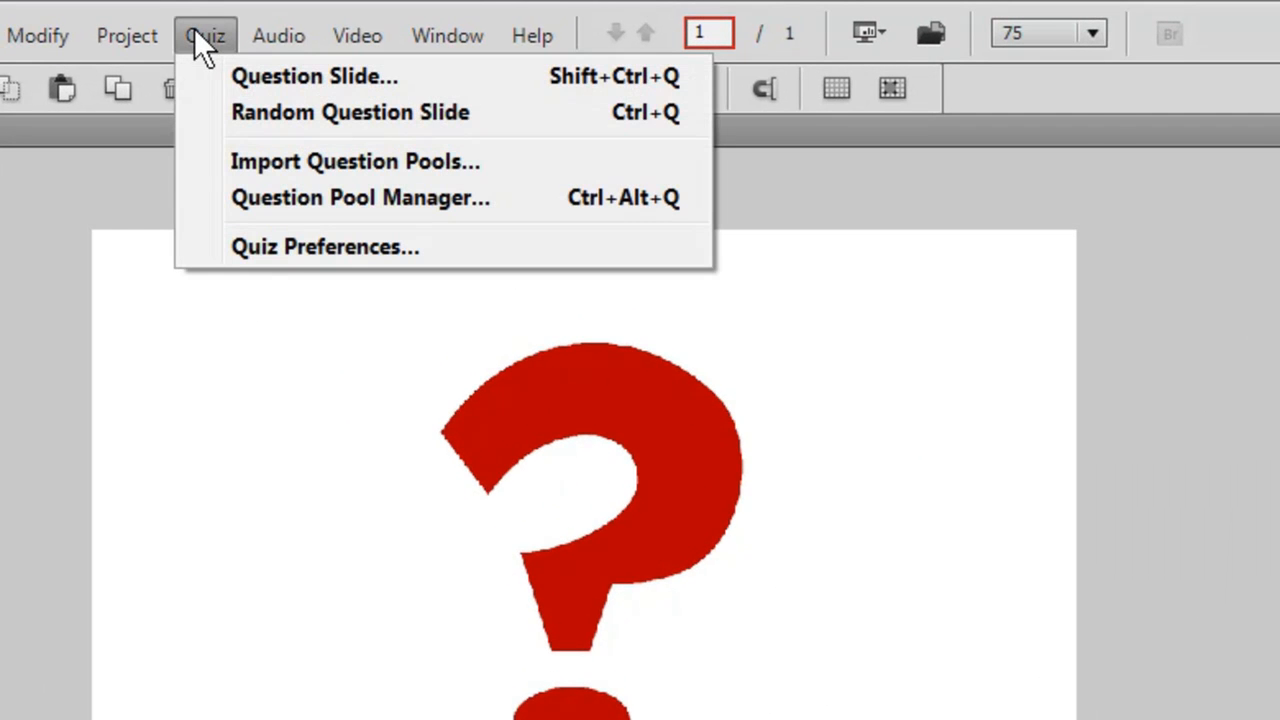
pyautogui.moveTo(314, 76)
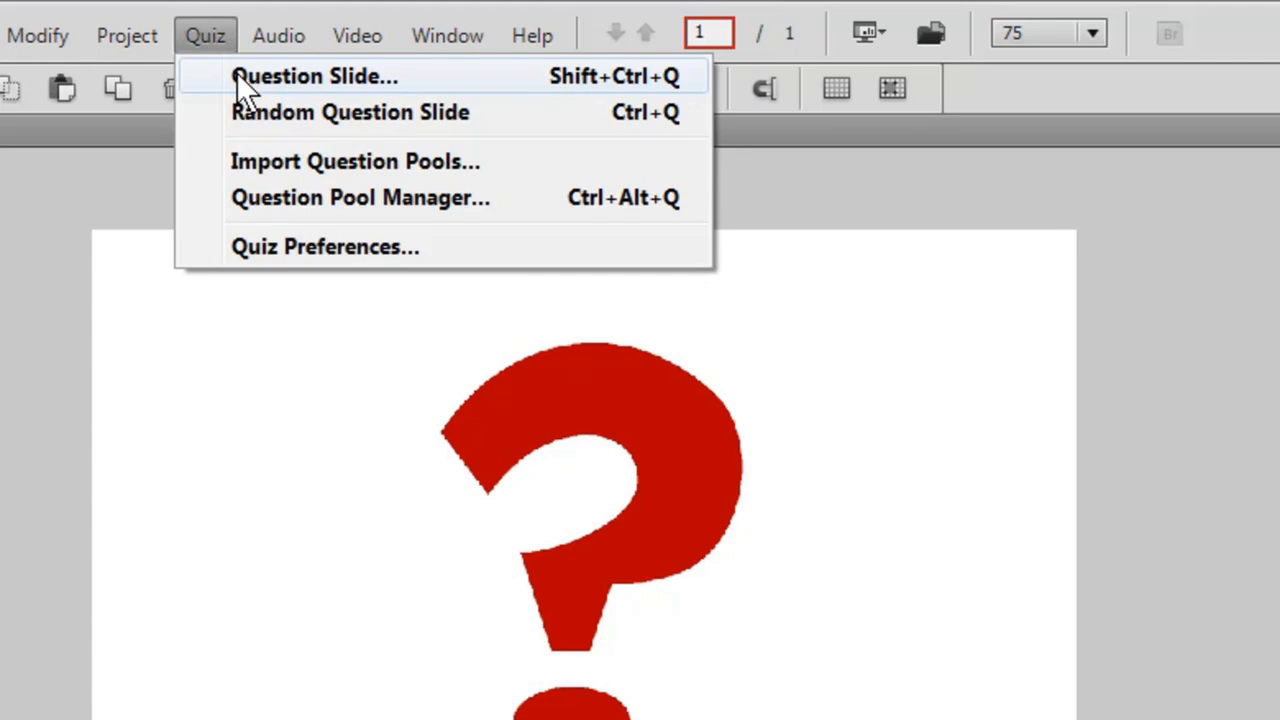
pyautogui.click(314, 76)
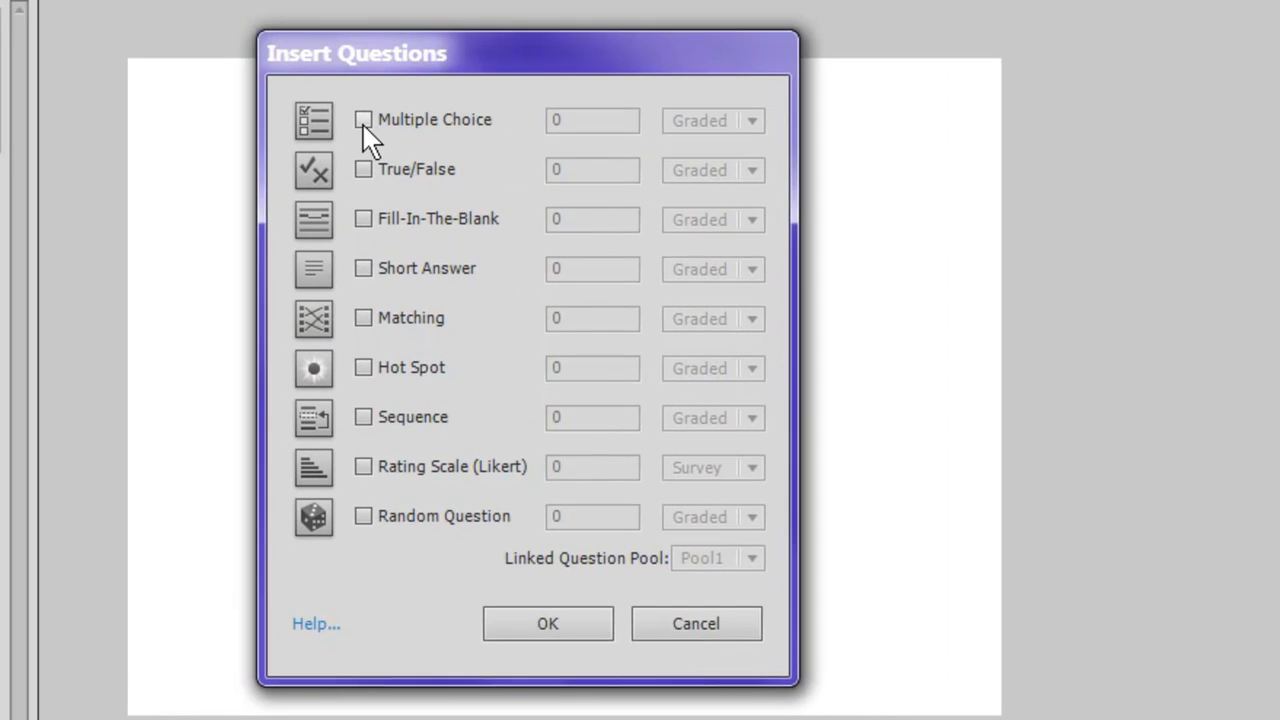
# Request 4 Multiple Choice, 3 True/False and 2 Hot Spot graded questions
pyautogui.click(363, 119)
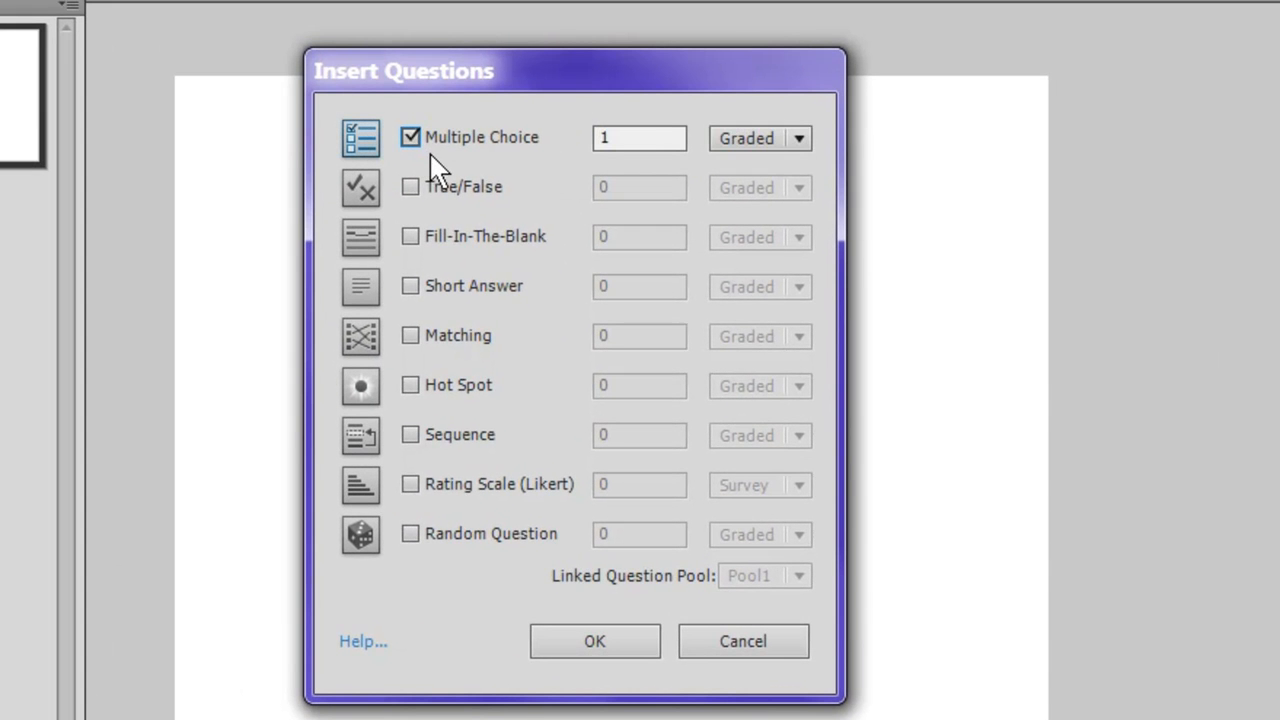
pyautogui.moveTo(655, 152)
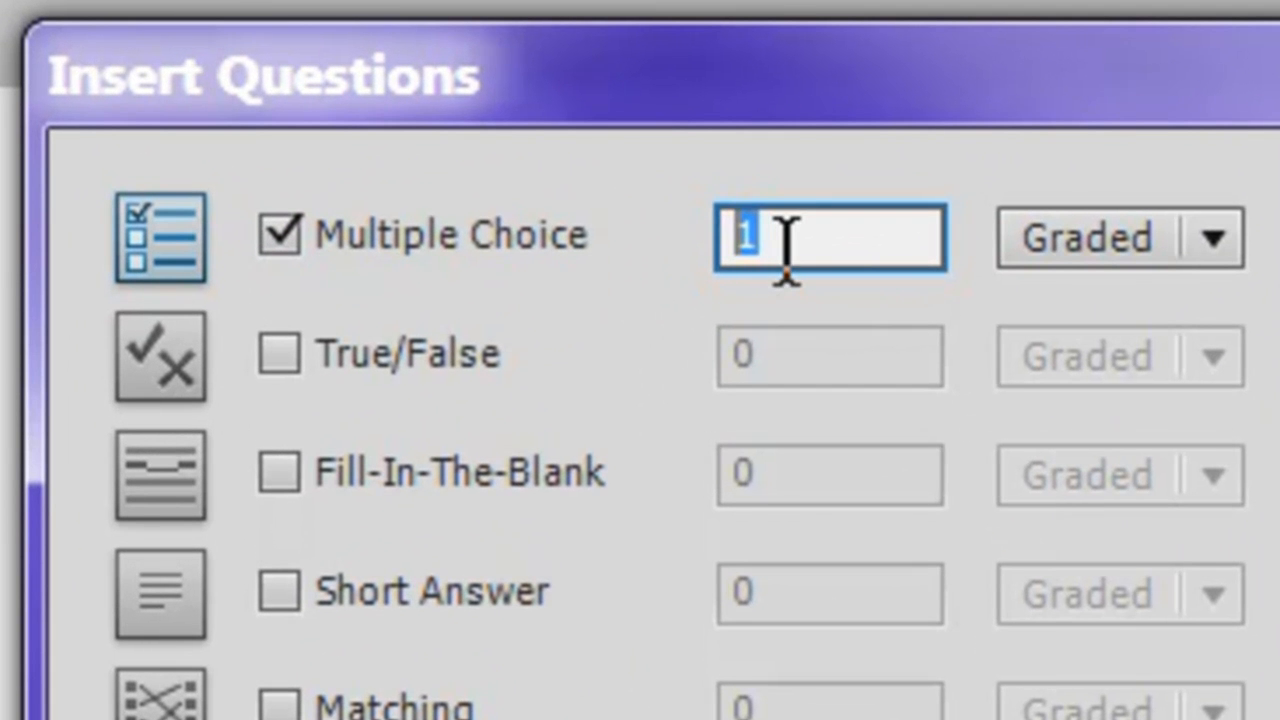
pyautogui.write('4')
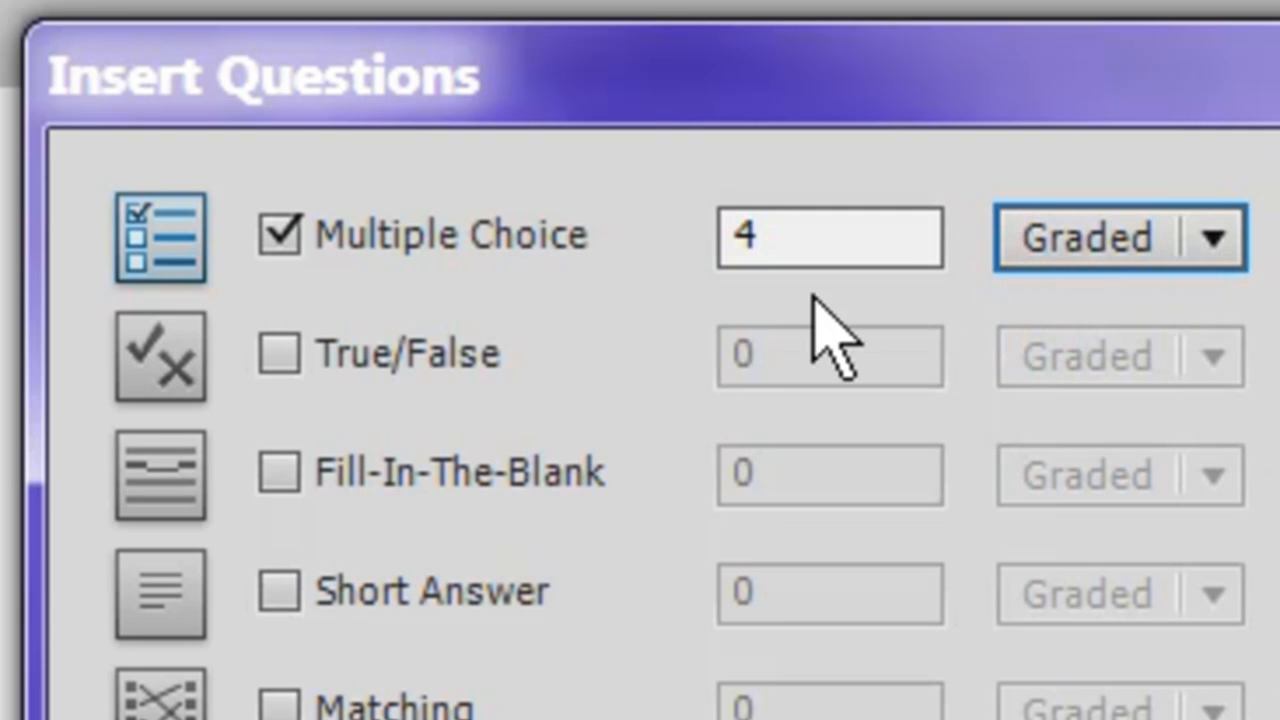
pyautogui.moveTo(120, 300)
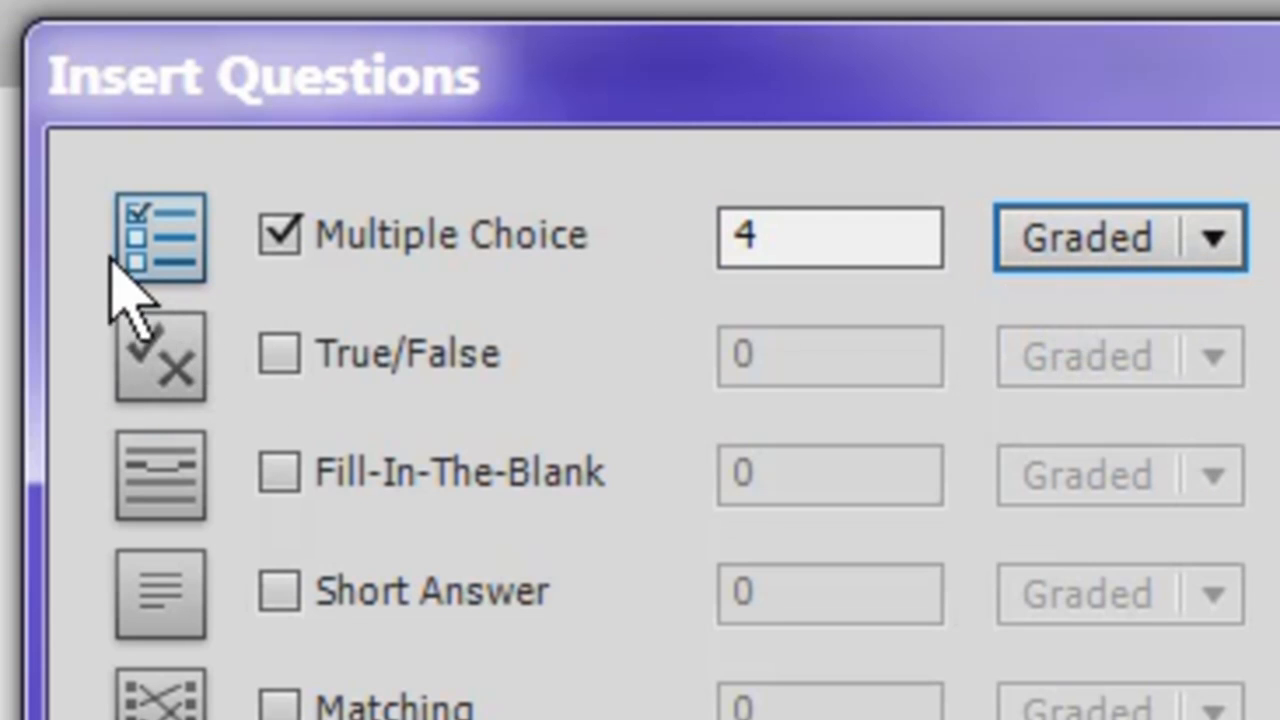
pyautogui.click(279, 354)
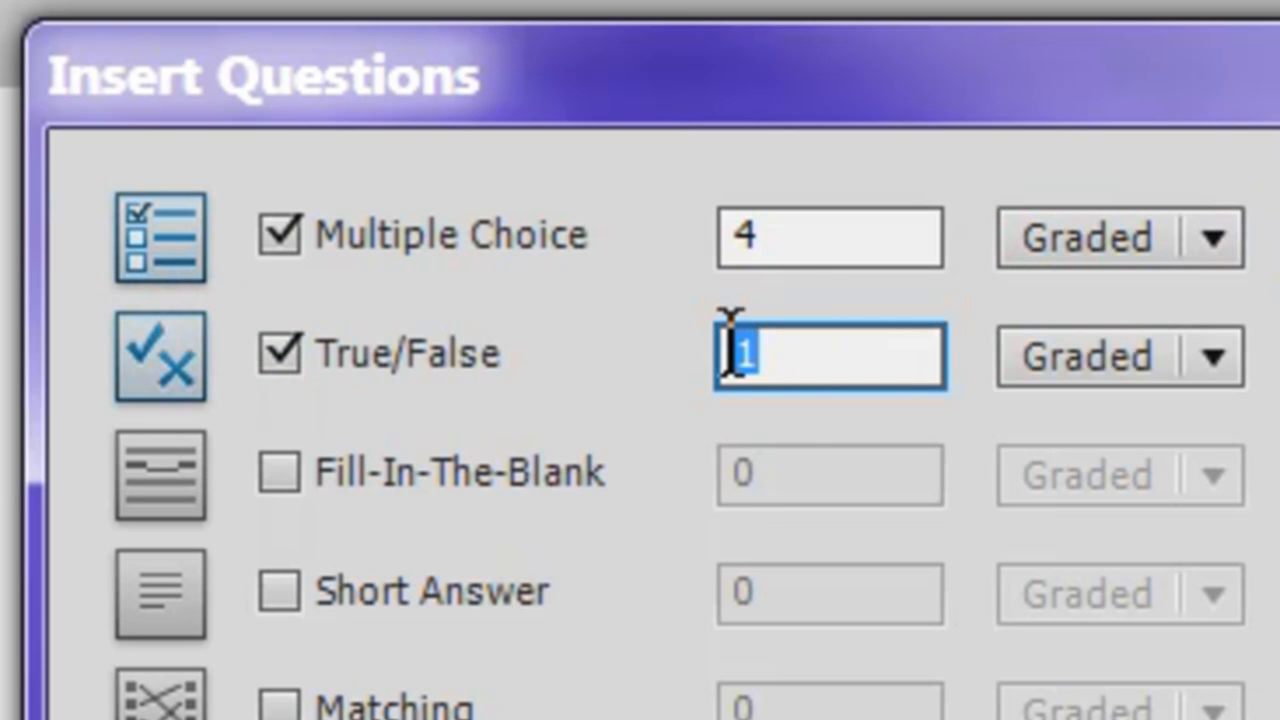
pyautogui.write('3')
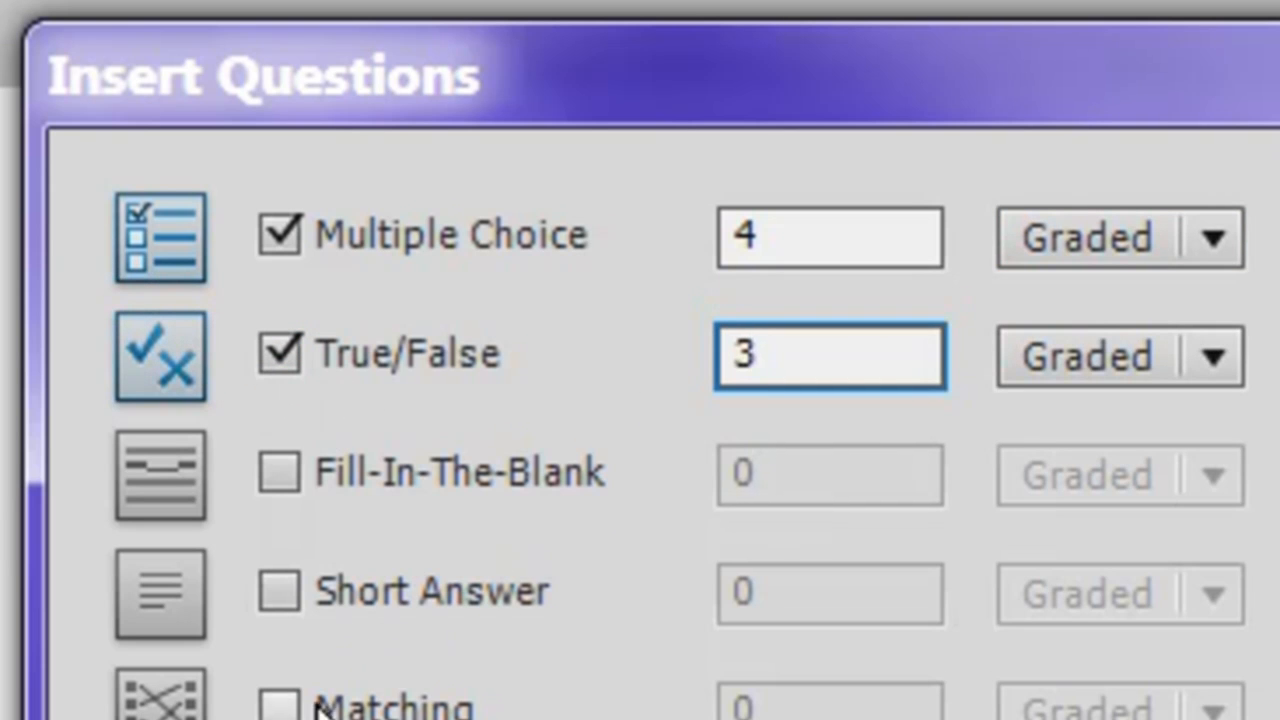
pyautogui.scroll(-3)
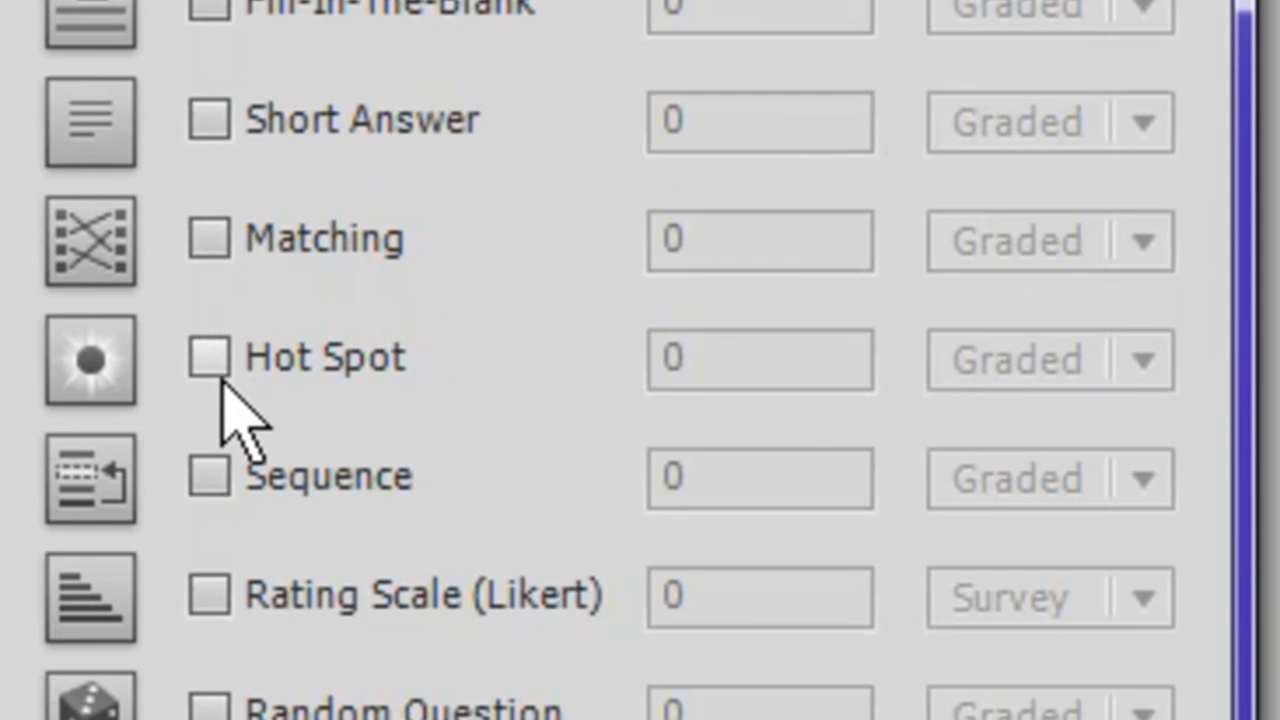
pyautogui.click(209, 359)
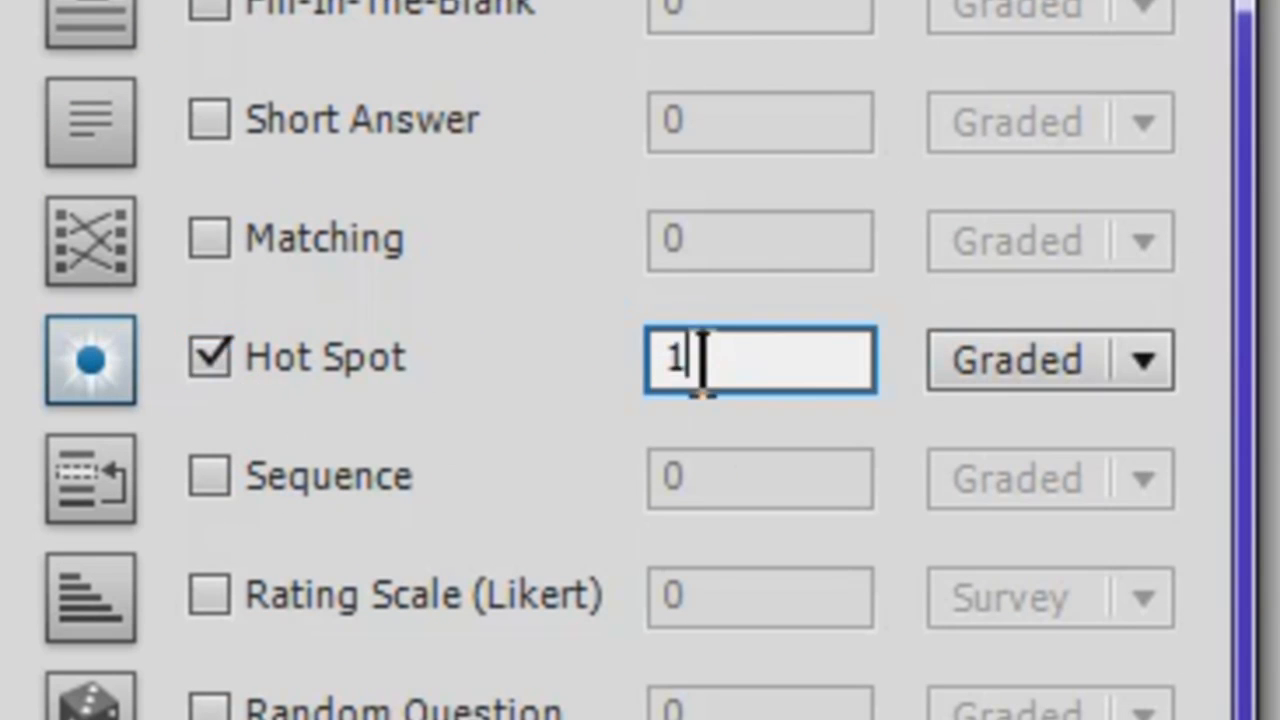
pyautogui.write('2')
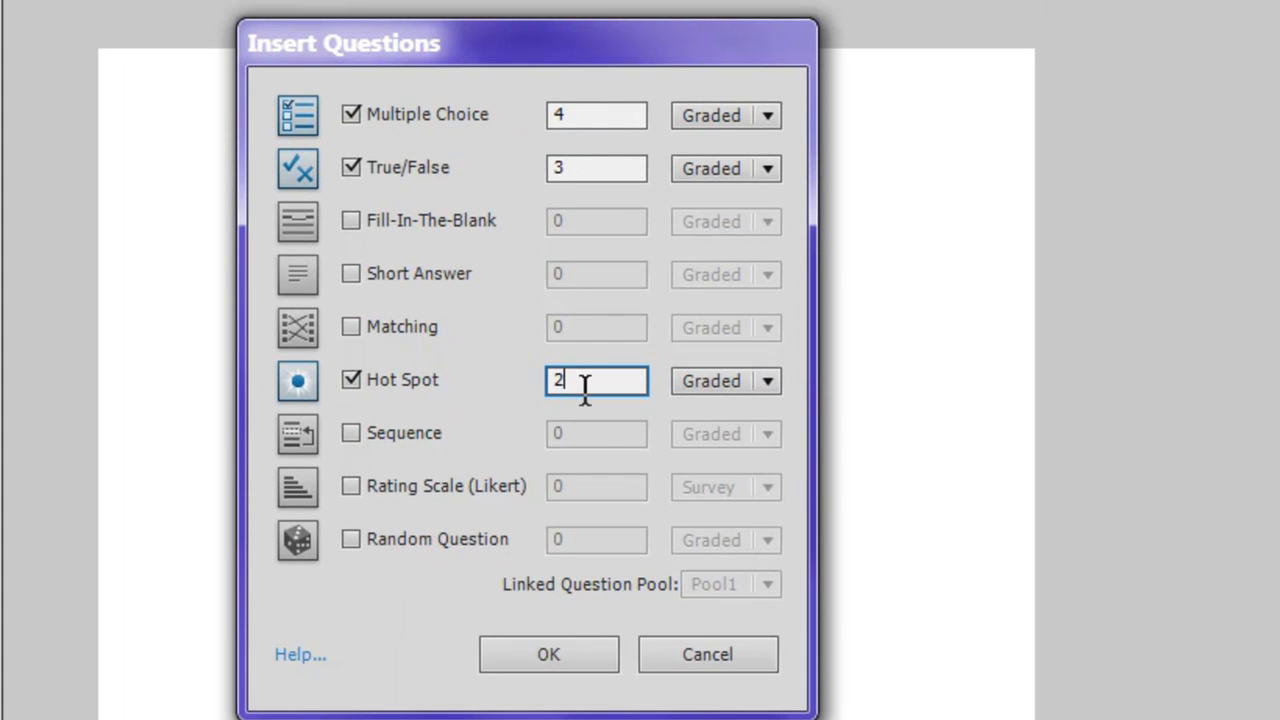
pyautogui.moveTo(612, 645)
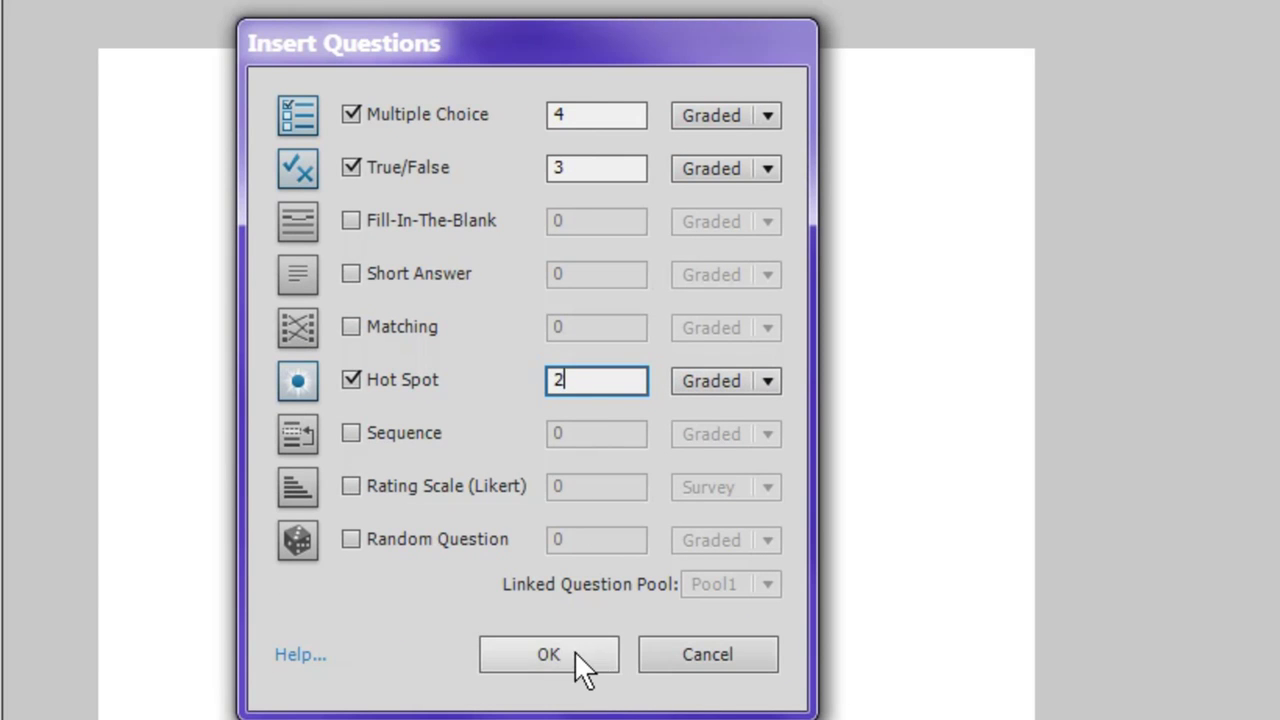
pyautogui.click(548, 654)
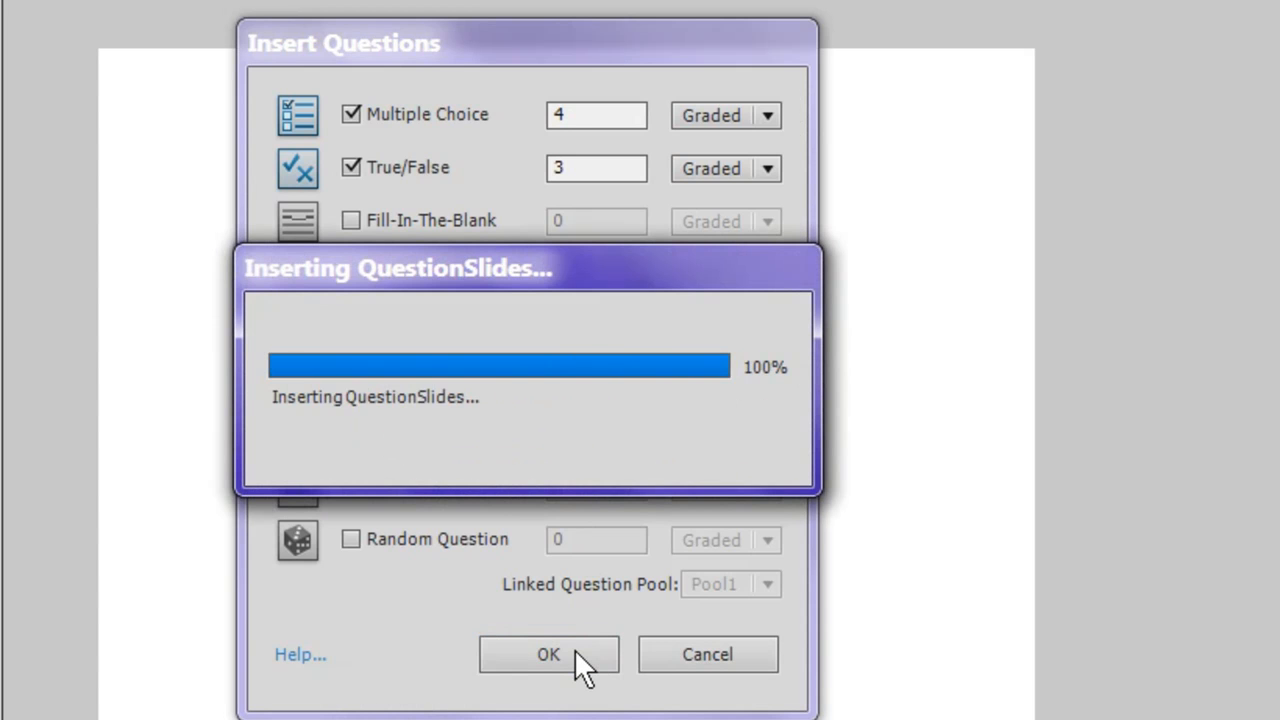
# Confirm inserting the question slides, then view the second multiple choice slide
pyautogui.click(548, 654)
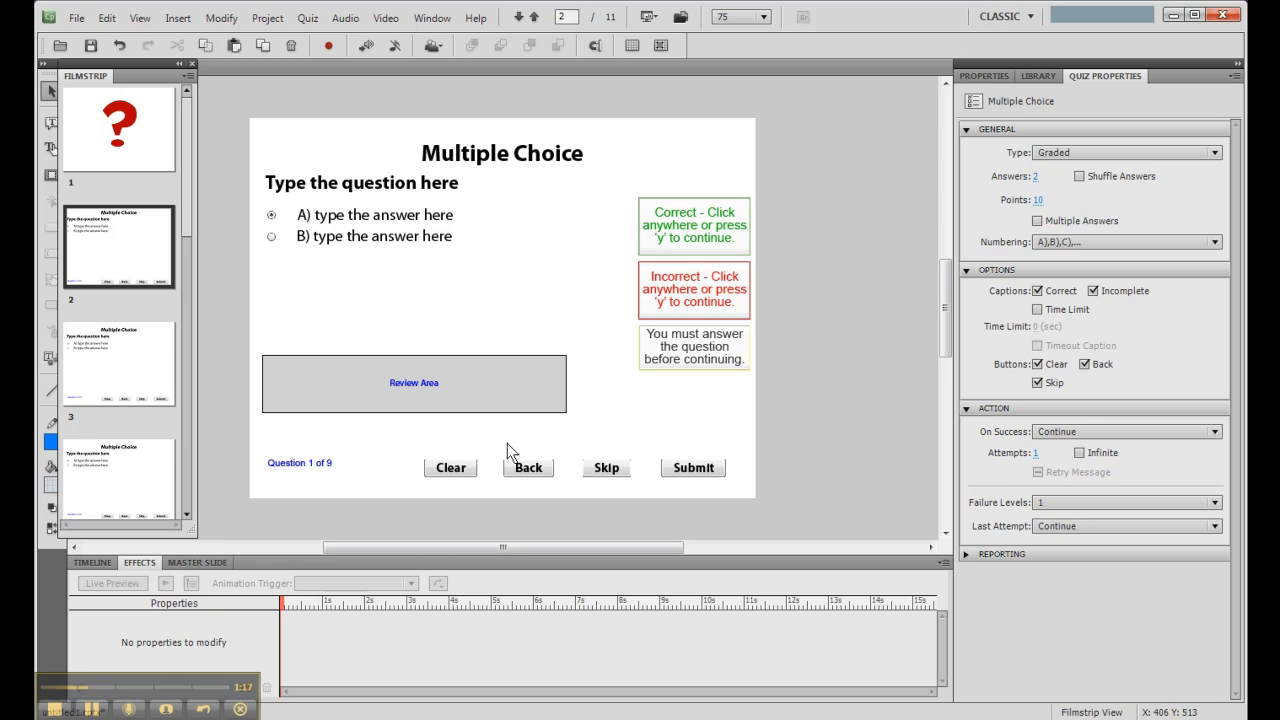
pyautogui.moveTo(93, 237)
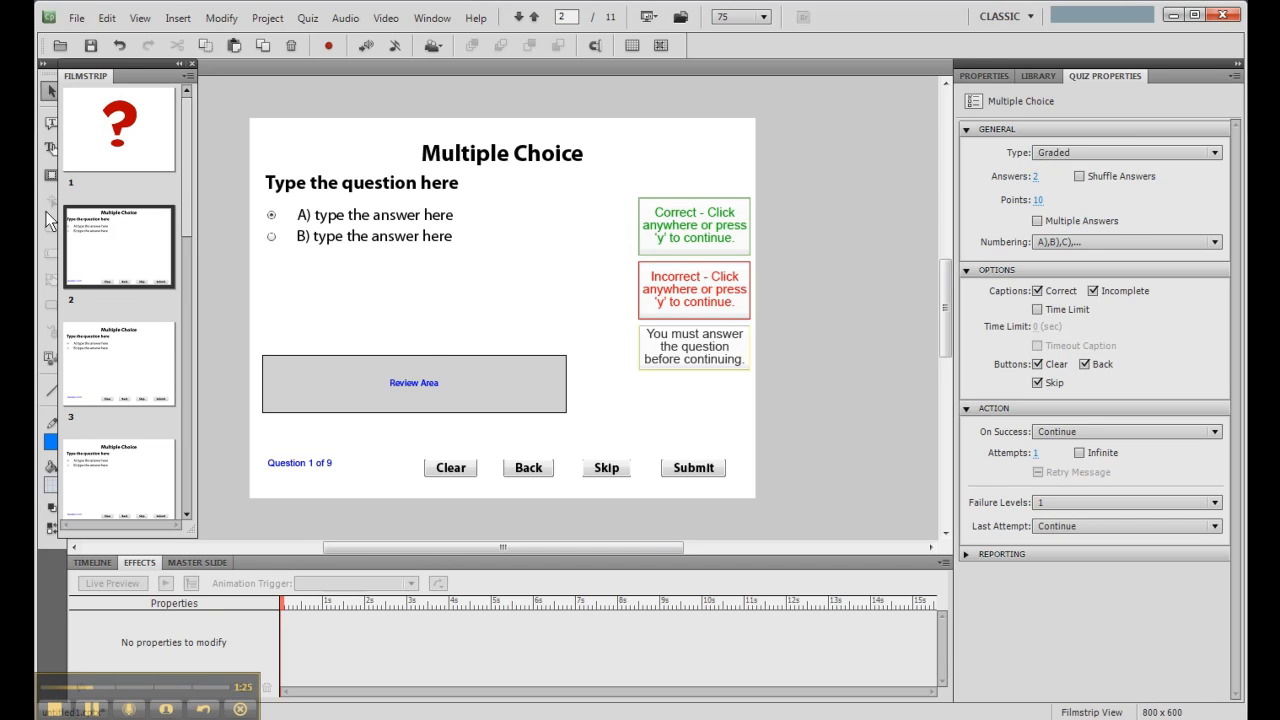
pyautogui.click(118, 363)
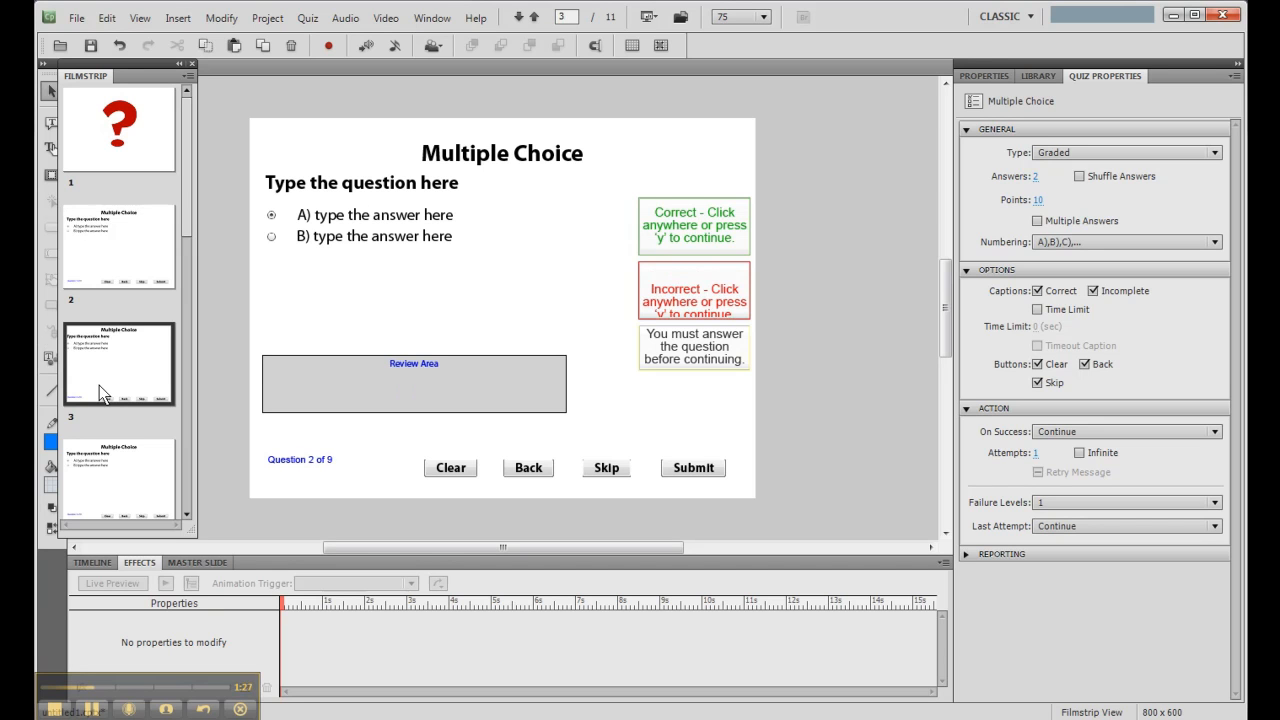
# Review true/false question 7, the Quiz Result slide, and hot spot question 9
pyautogui.scroll(-3)
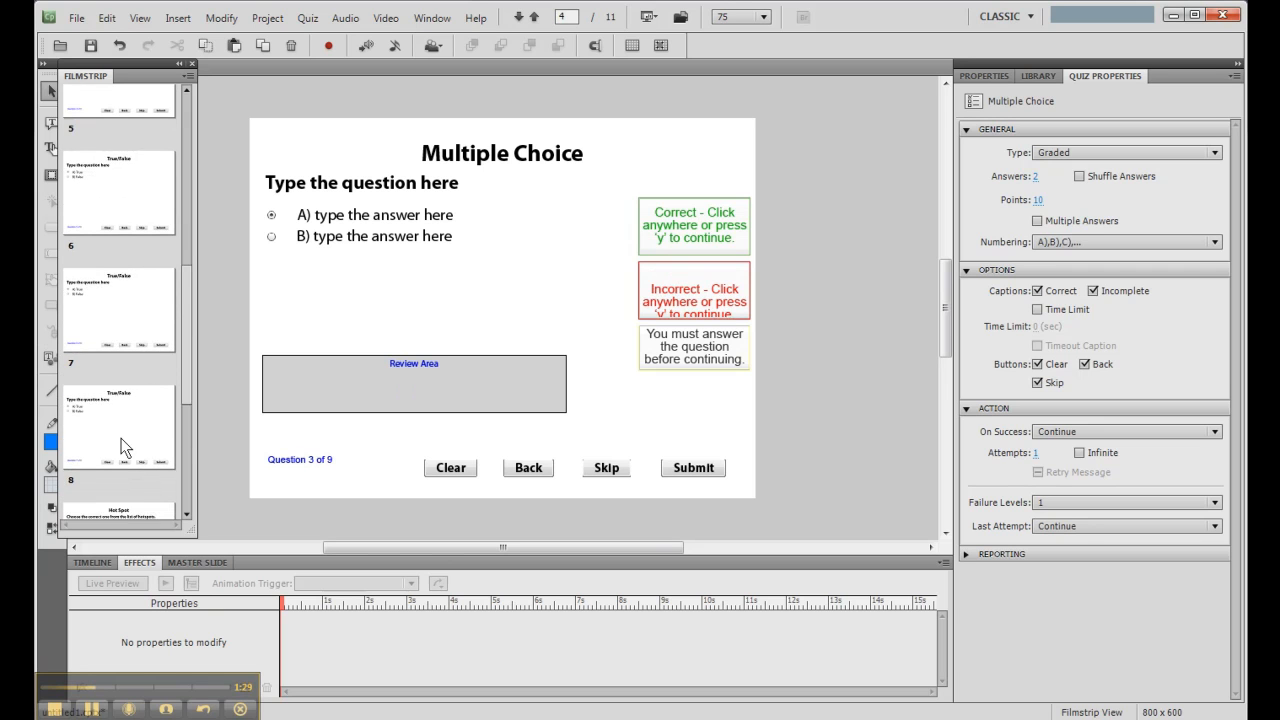
pyautogui.click(118, 297)
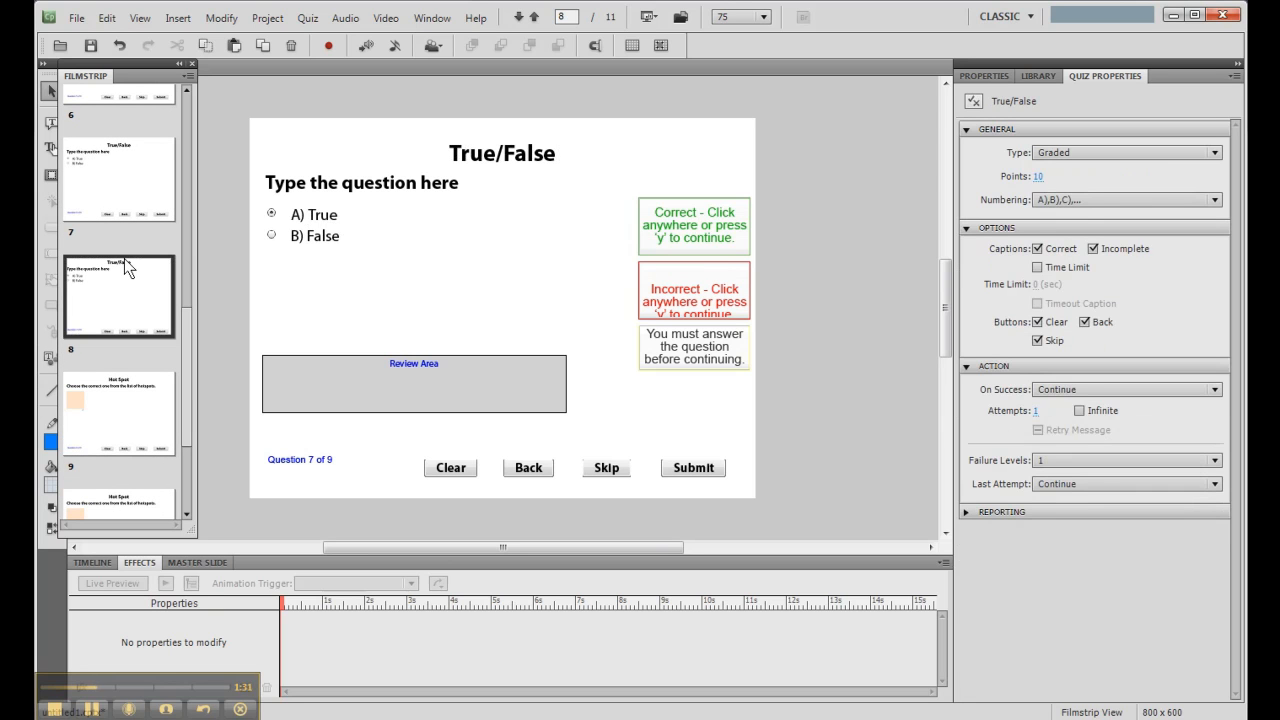
pyautogui.scroll(-3)
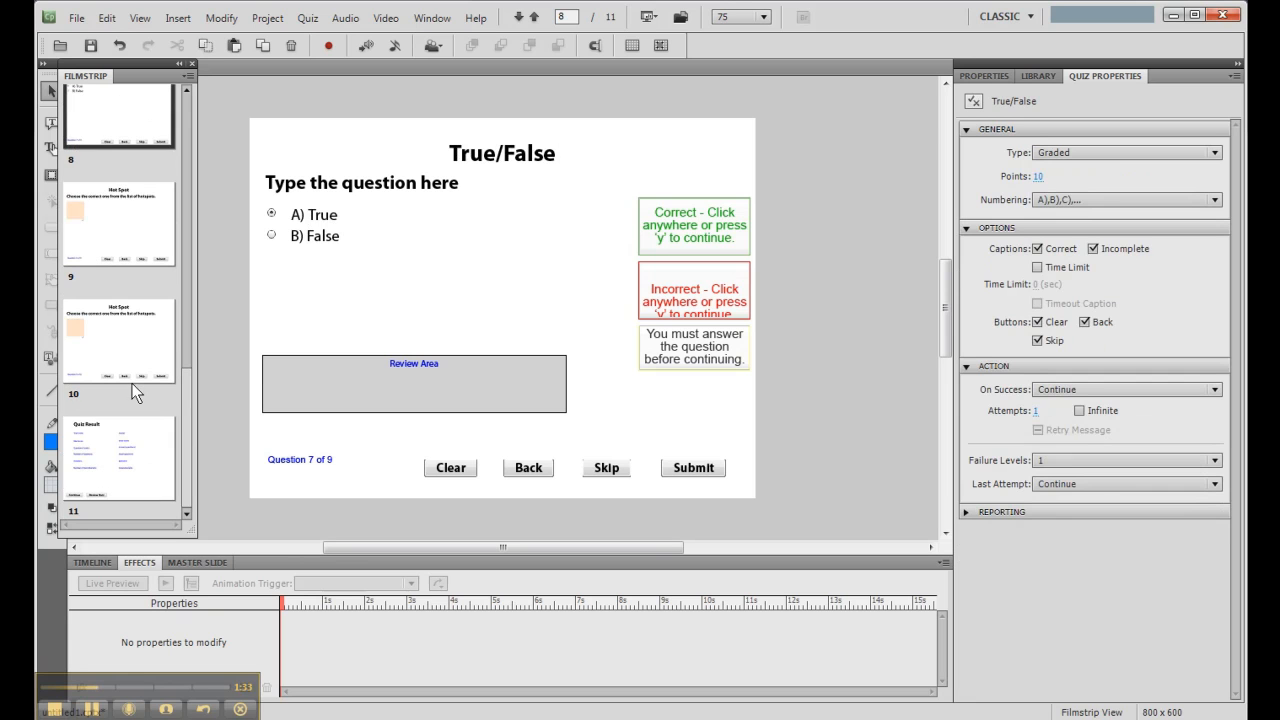
pyautogui.click(118, 458)
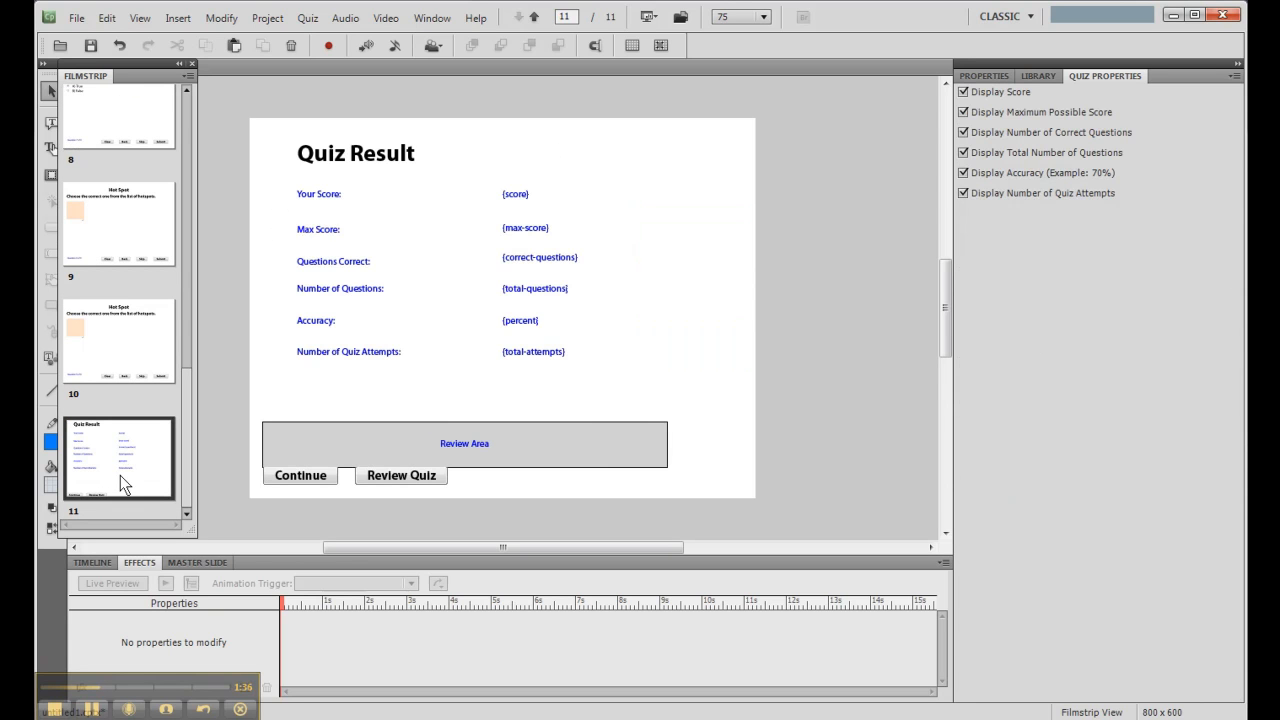
pyautogui.moveTo(124, 389)
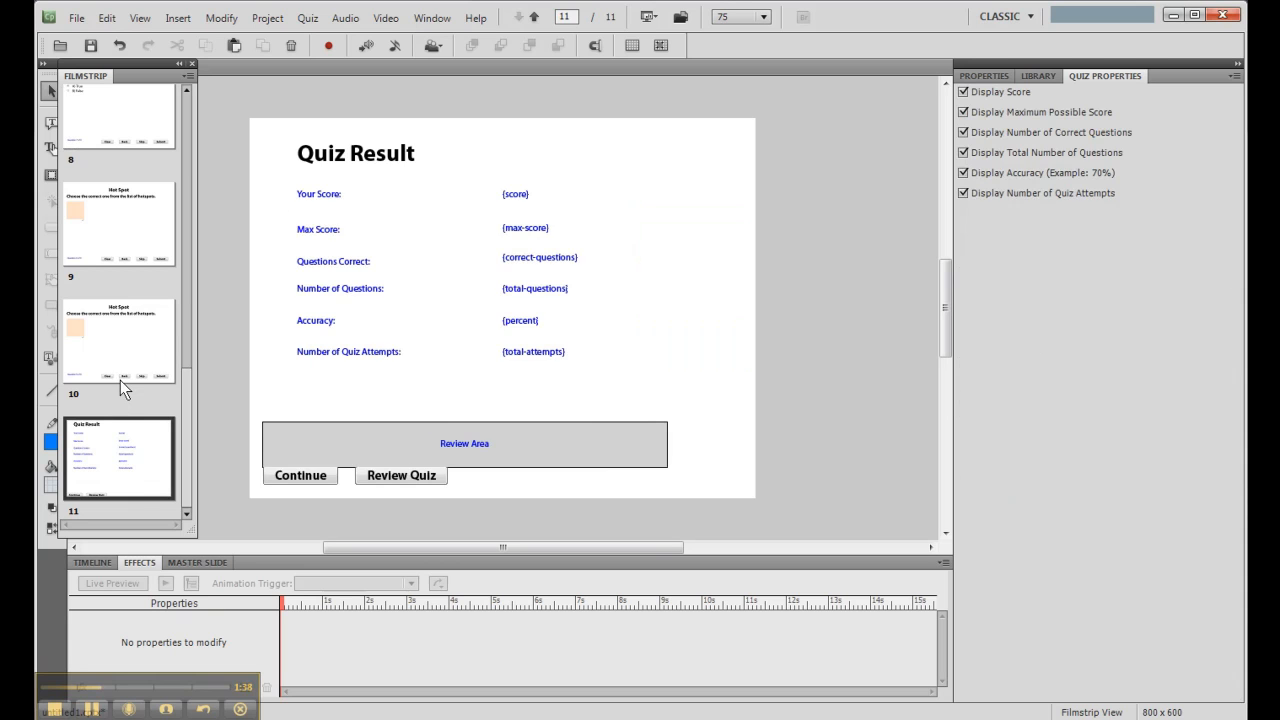
pyautogui.click(118, 341)
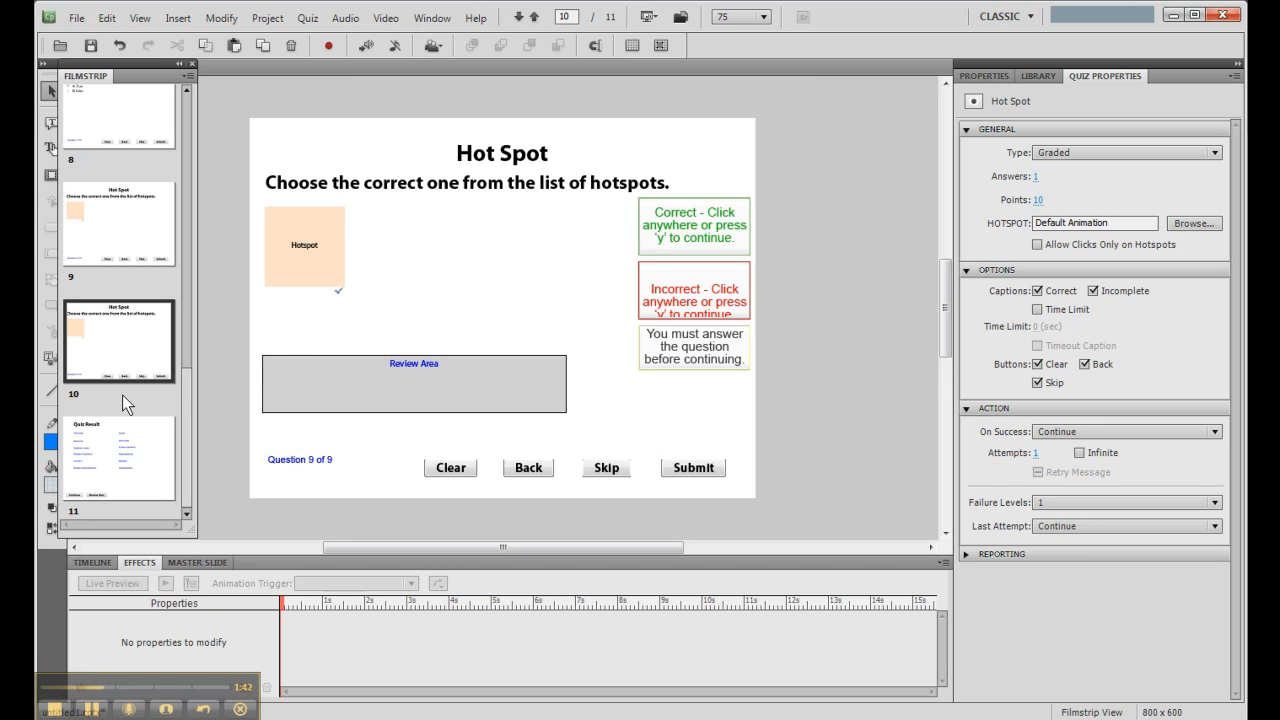
pyautogui.moveTo(350, 197)
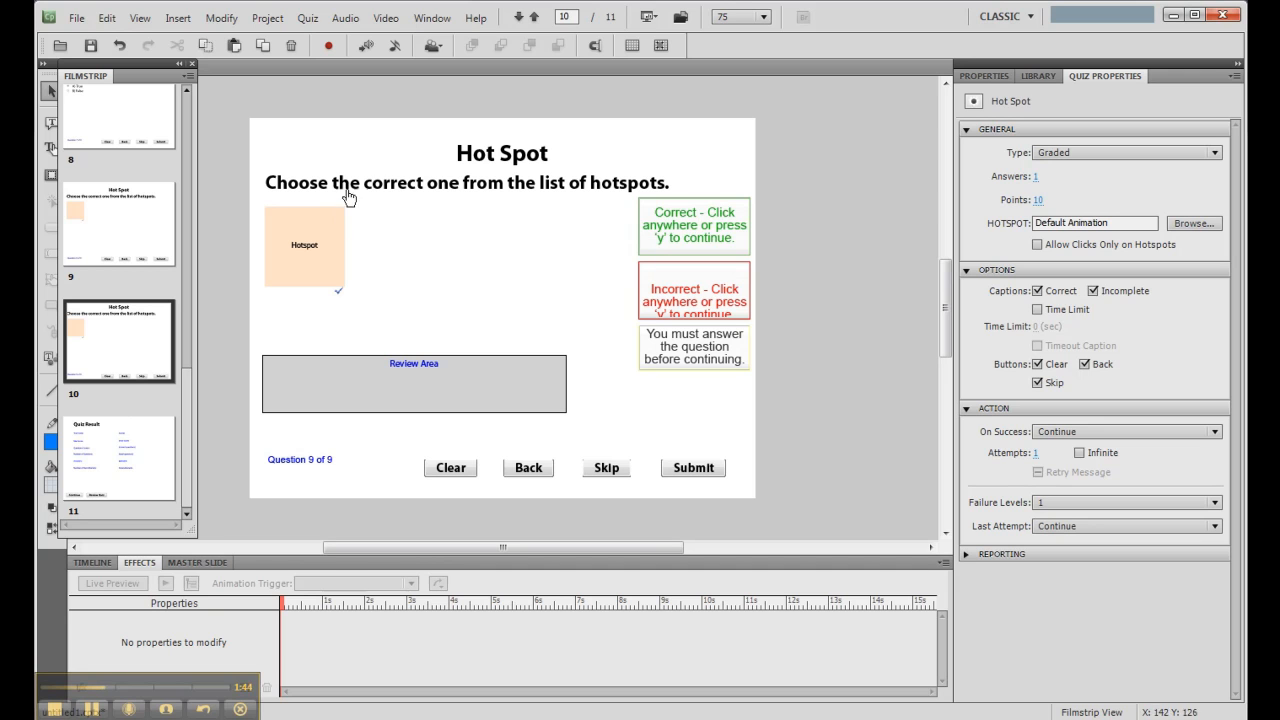
pyautogui.moveTo(70, 247)
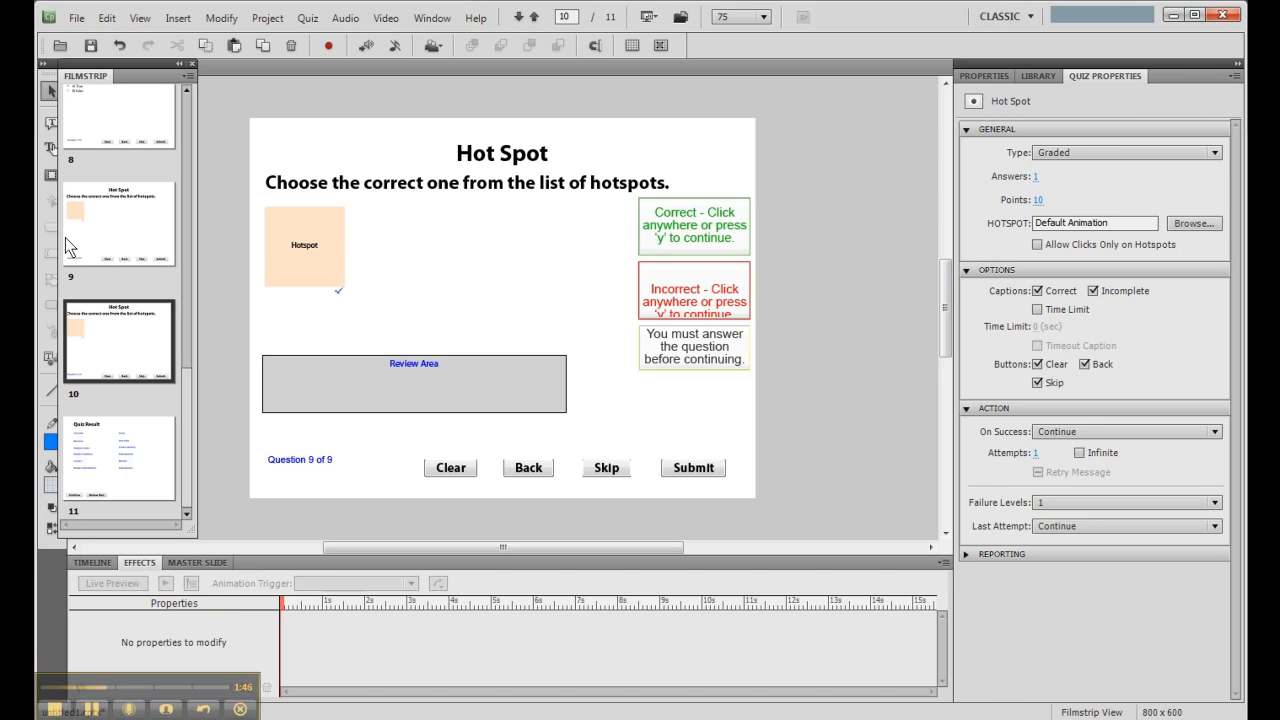
pyautogui.moveTo(112, 131)
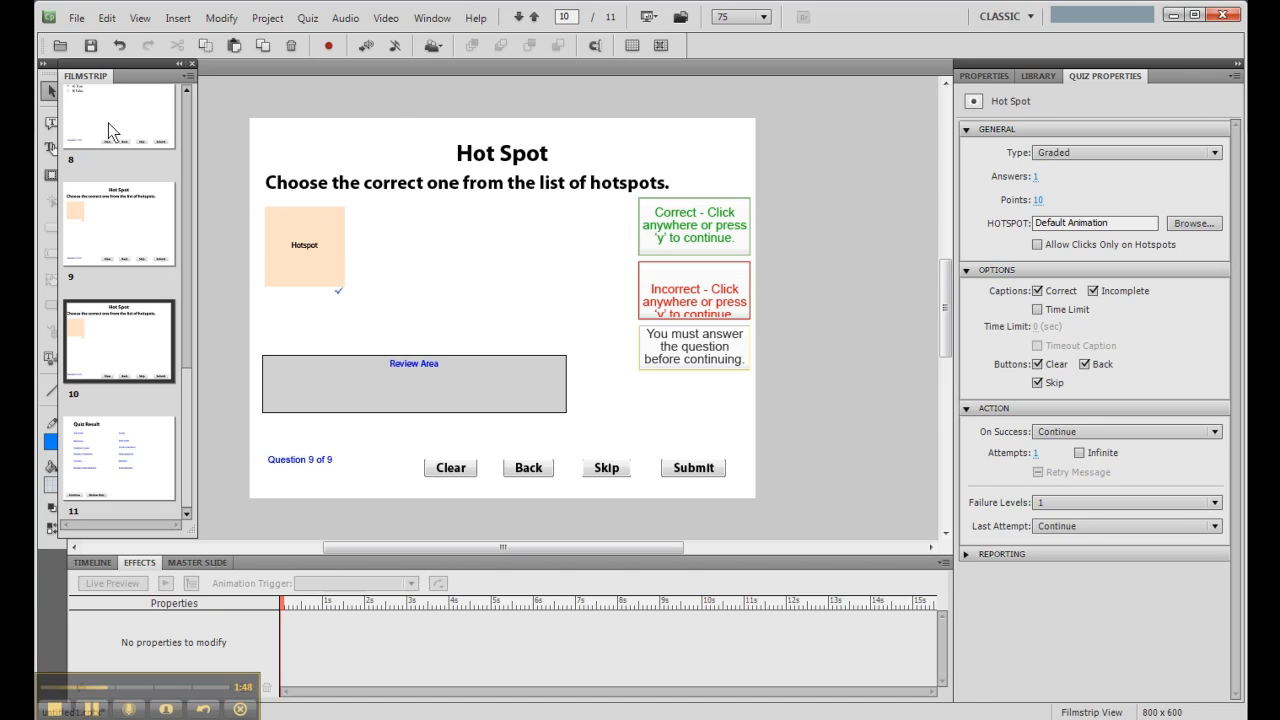
# Select slide 8, the true/false question 7 of 9, in the Filmstrip
pyautogui.click(118, 115)
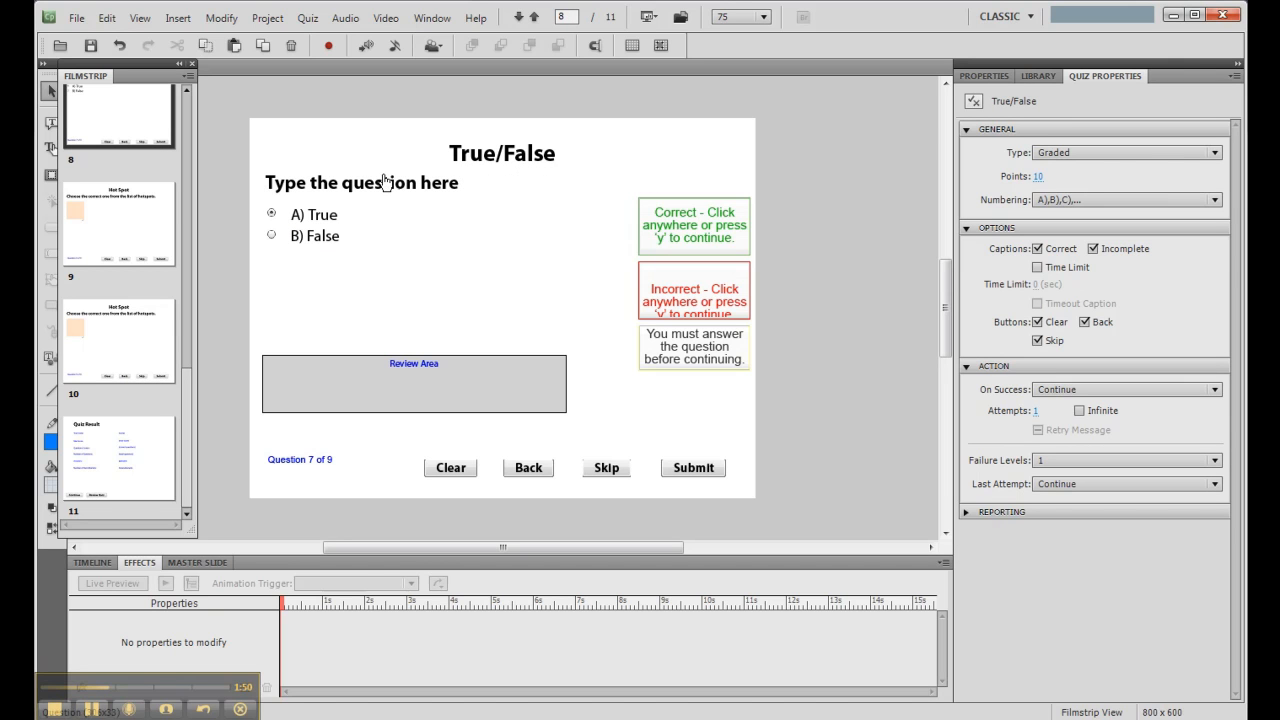
pyautogui.moveTo(400, 210)
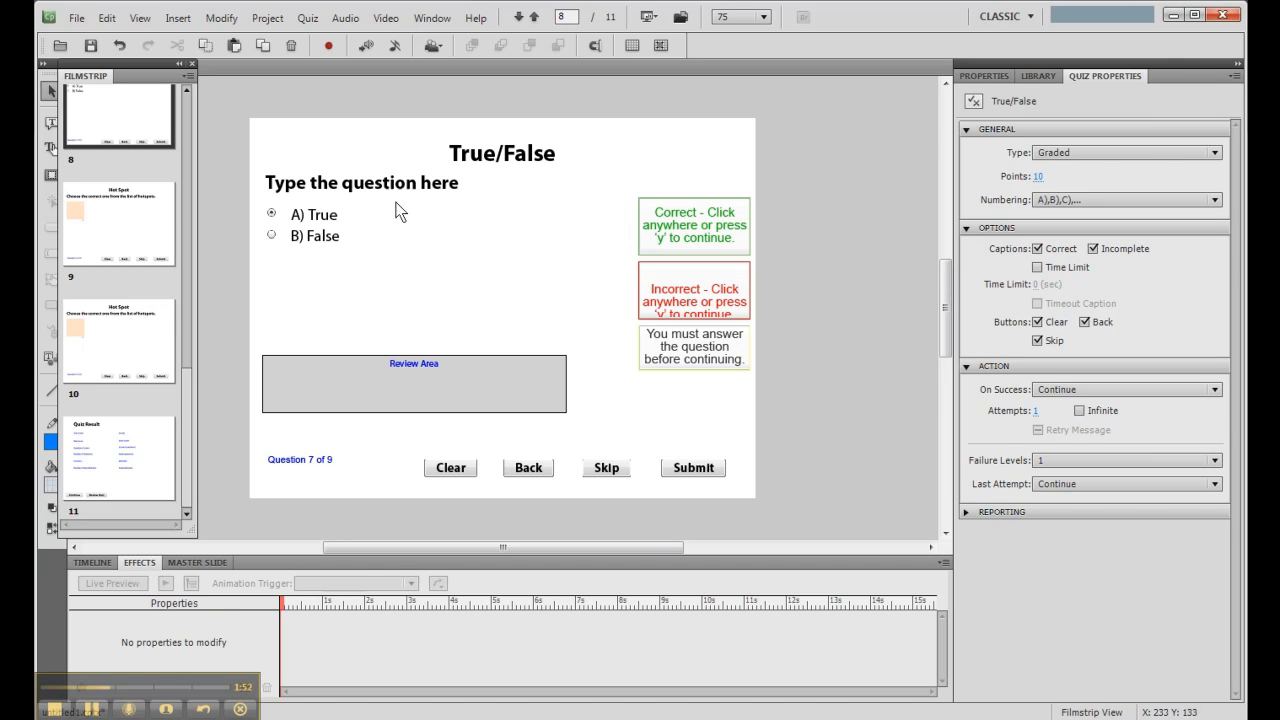
pyautogui.moveTo(413, 175)
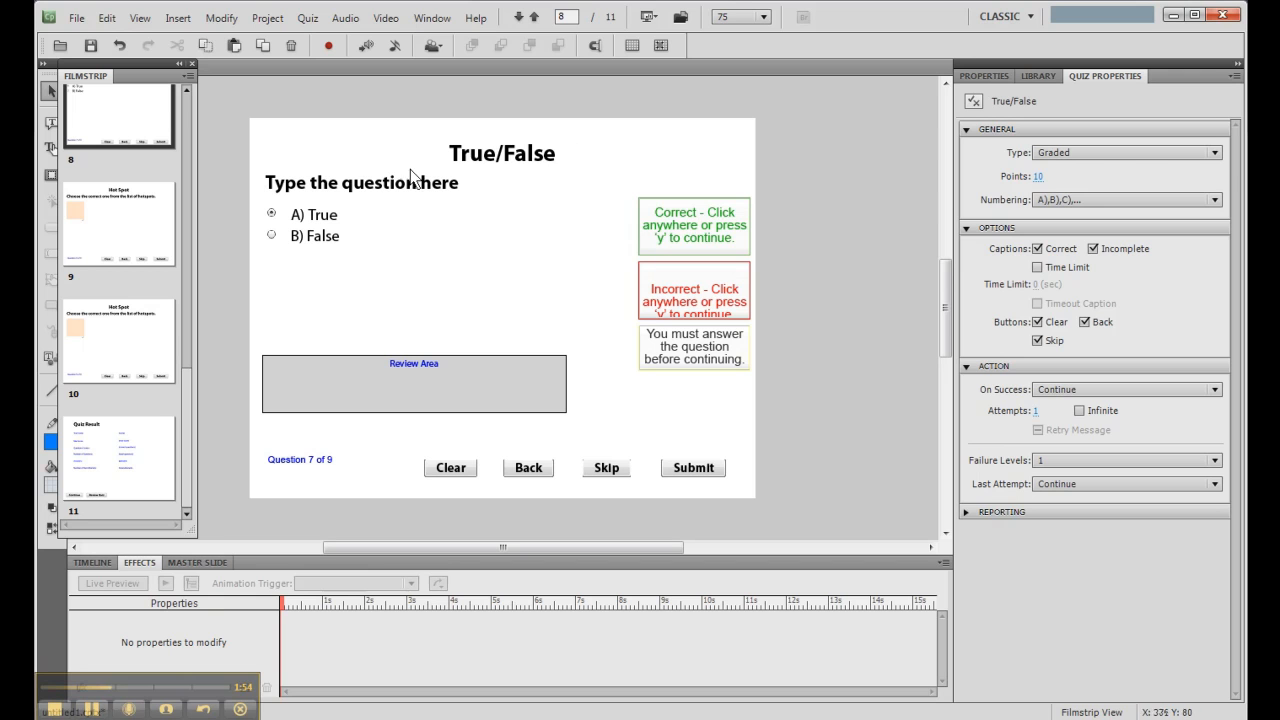
pyautogui.moveTo(235, 178)
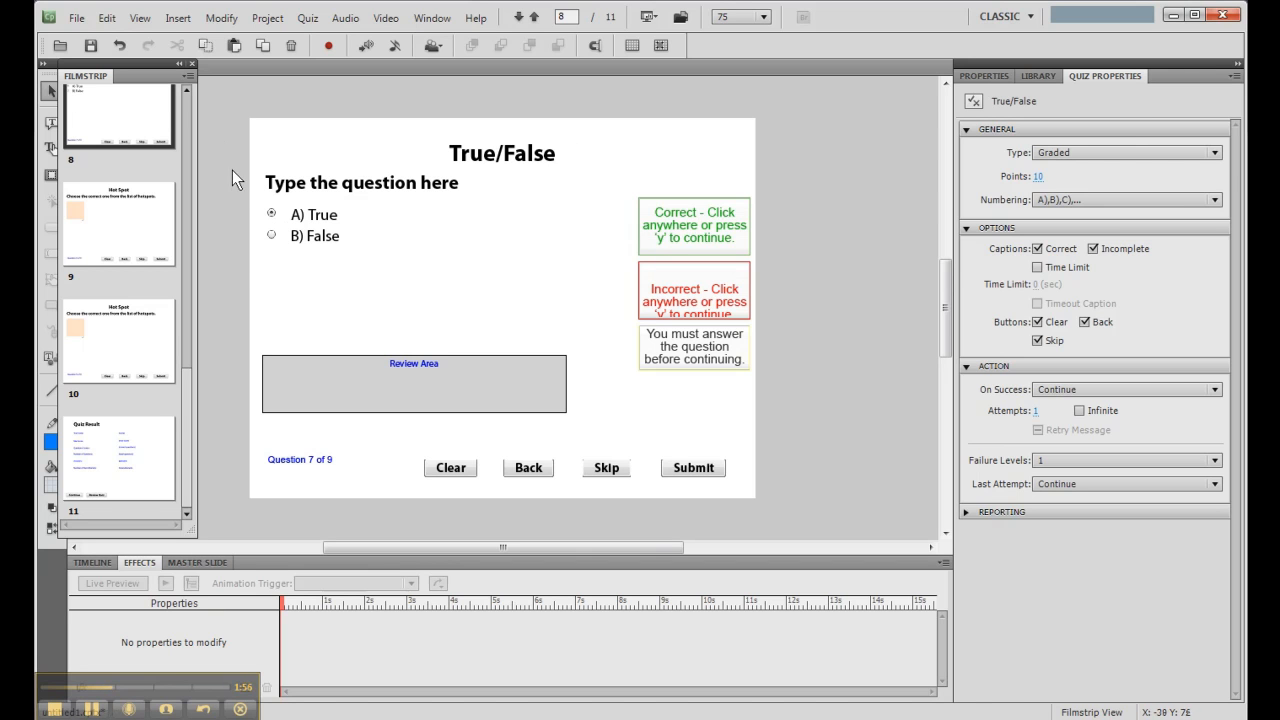
pyautogui.moveTo(238, 185)
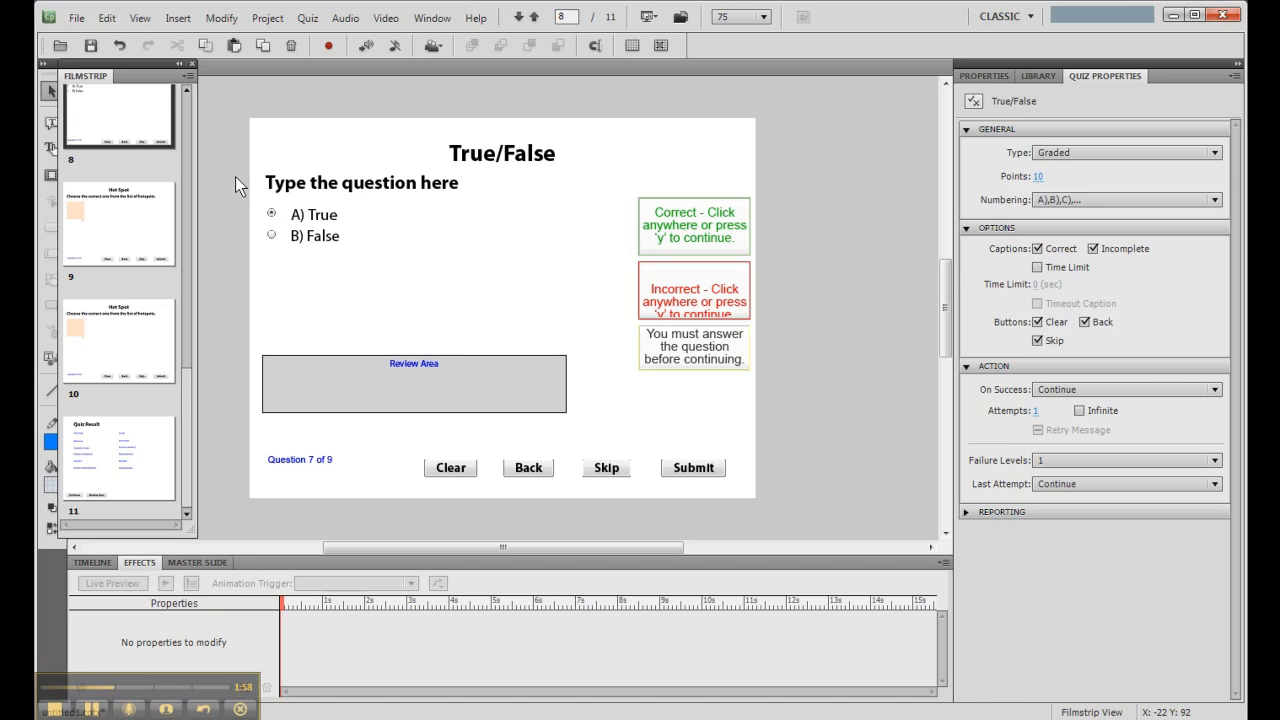